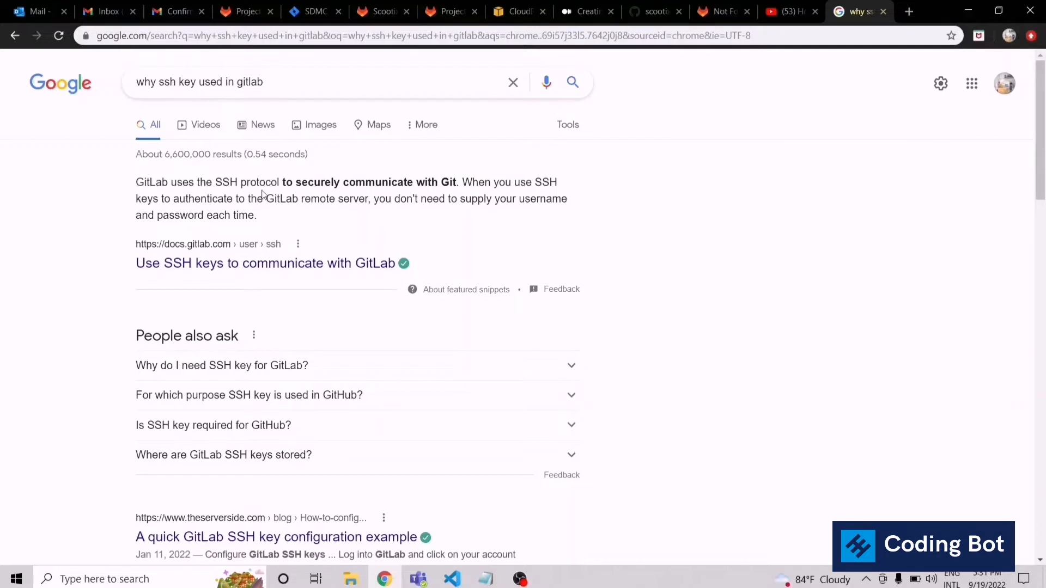
{"action": "mouse_move", "coordinate": [341, 182]}
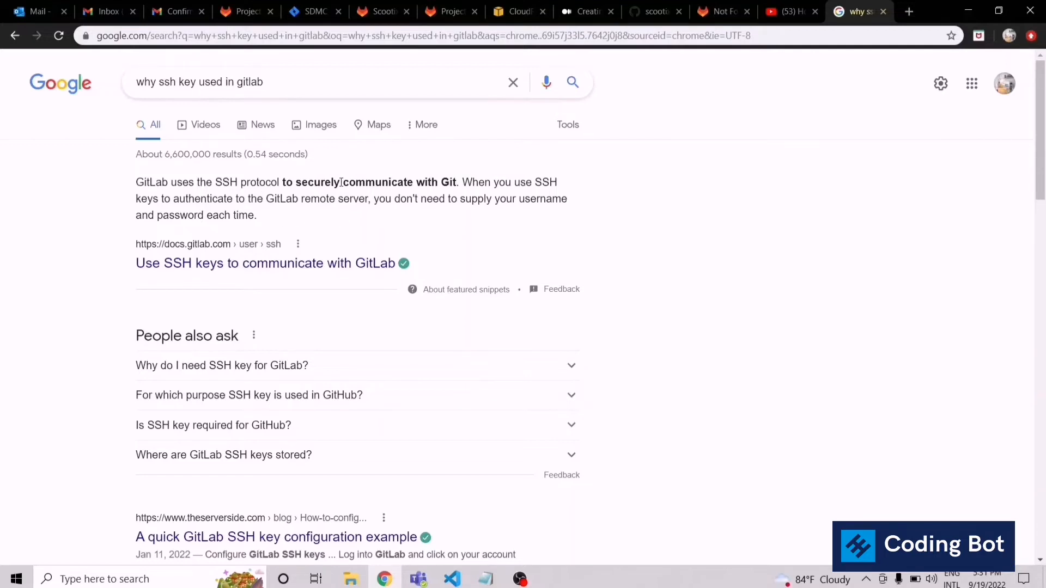
{"action": "mouse_move", "coordinate": [252, 210]}
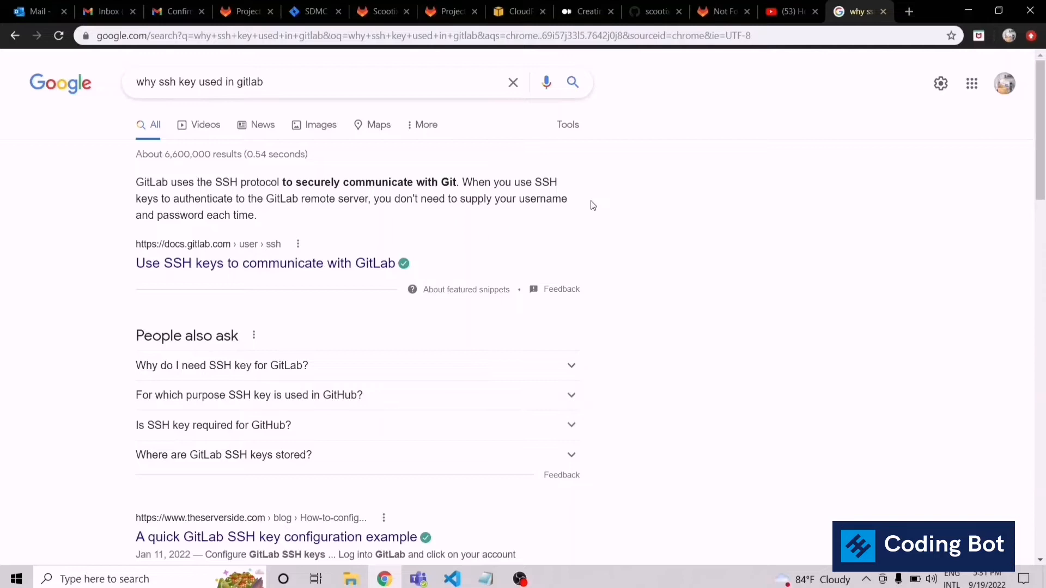
{"action": "mouse_move", "coordinate": [565, 205]}
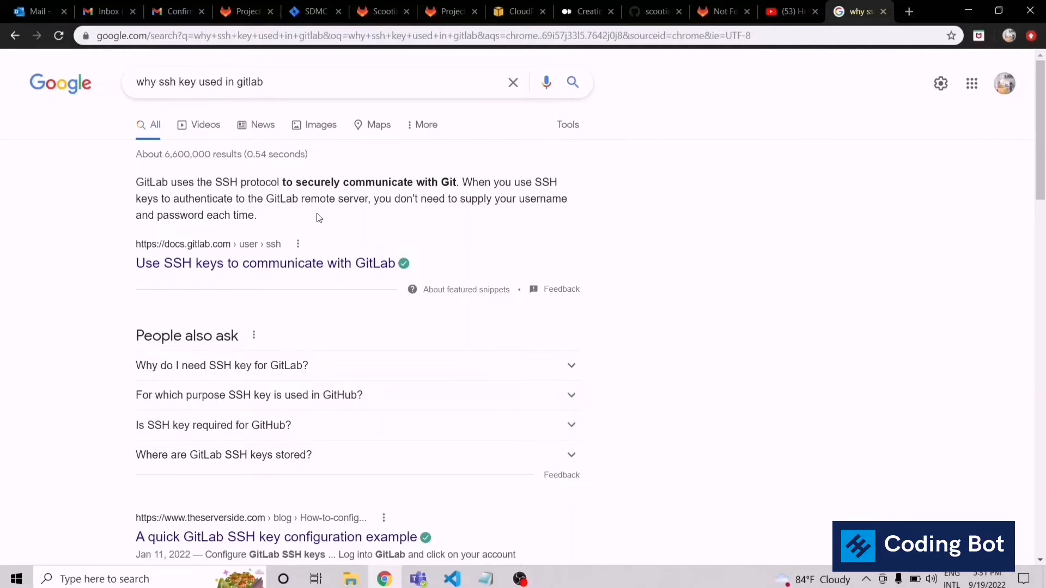
{"action": "mouse_move", "coordinate": [275, 218]}
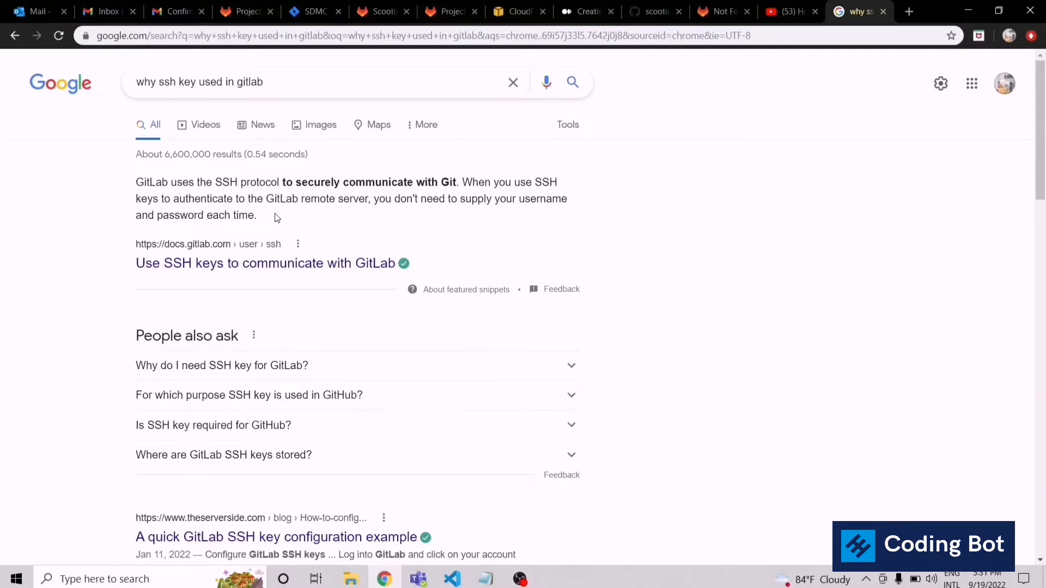
Reach the SSH Keys page of the GitLab account through the avatar menu's Preferences
{"action": "left_click", "coordinate": [722, 10]}
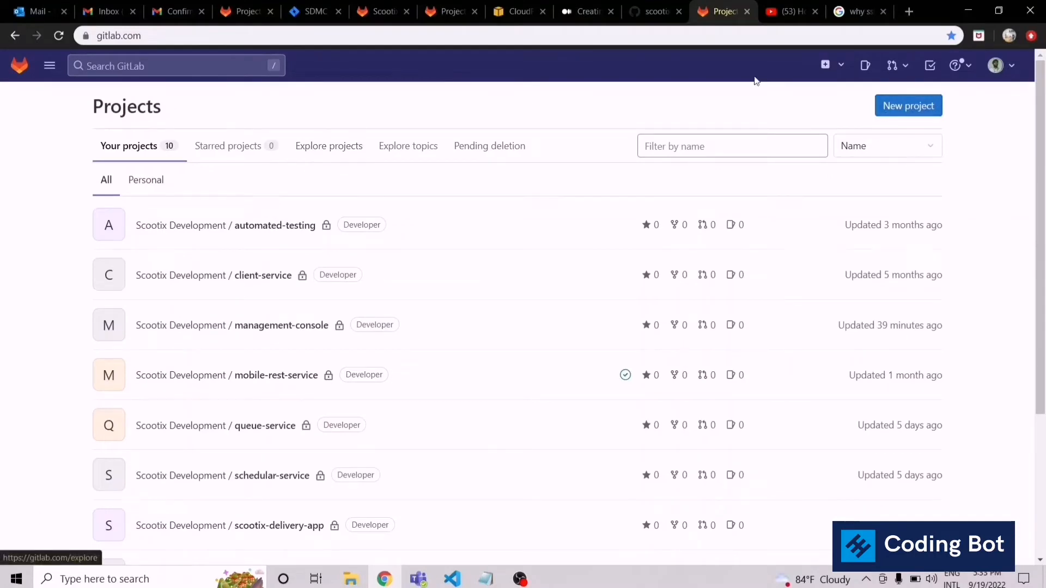
{"action": "mouse_move", "coordinate": [985, 82]}
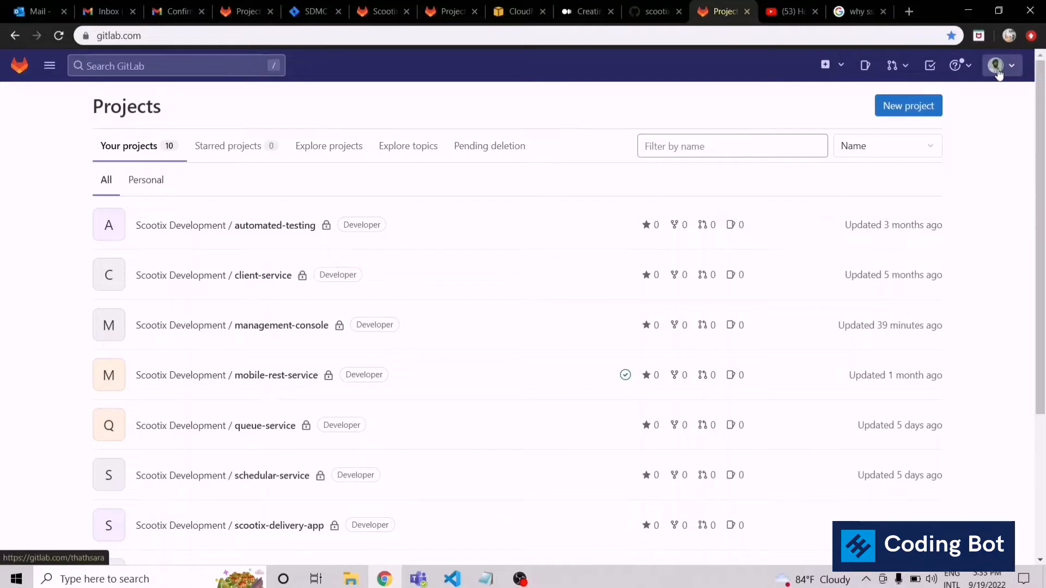
{"action": "left_click", "coordinate": [997, 66]}
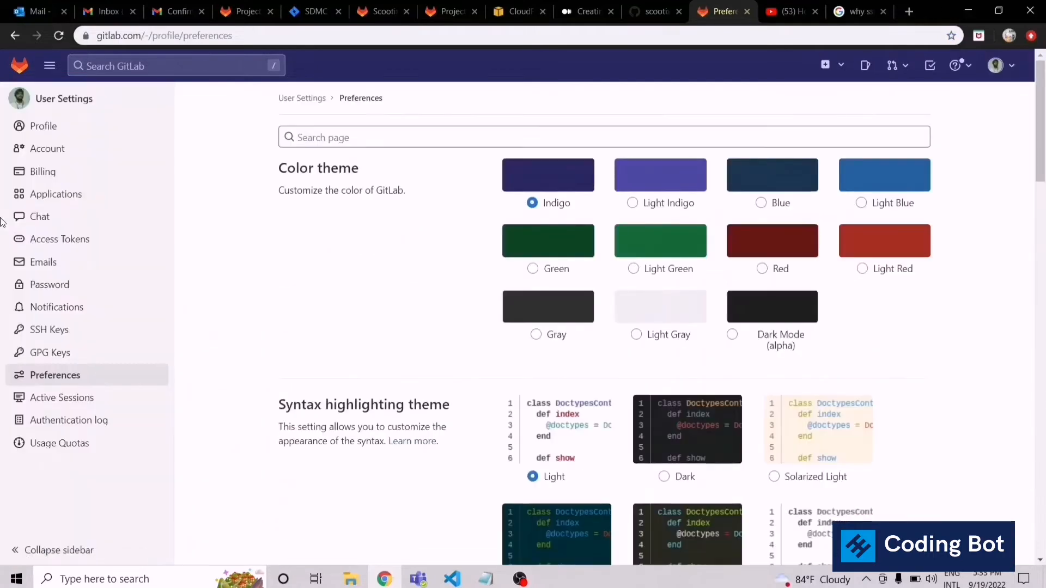
{"action": "mouse_move", "coordinate": [114, 329]}
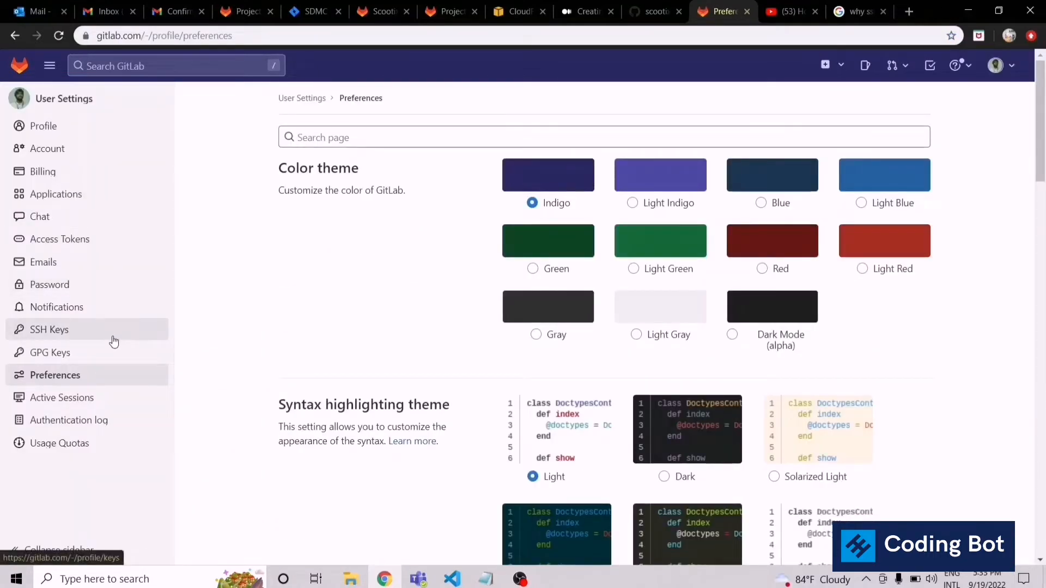
{"action": "left_click", "coordinate": [49, 329]}
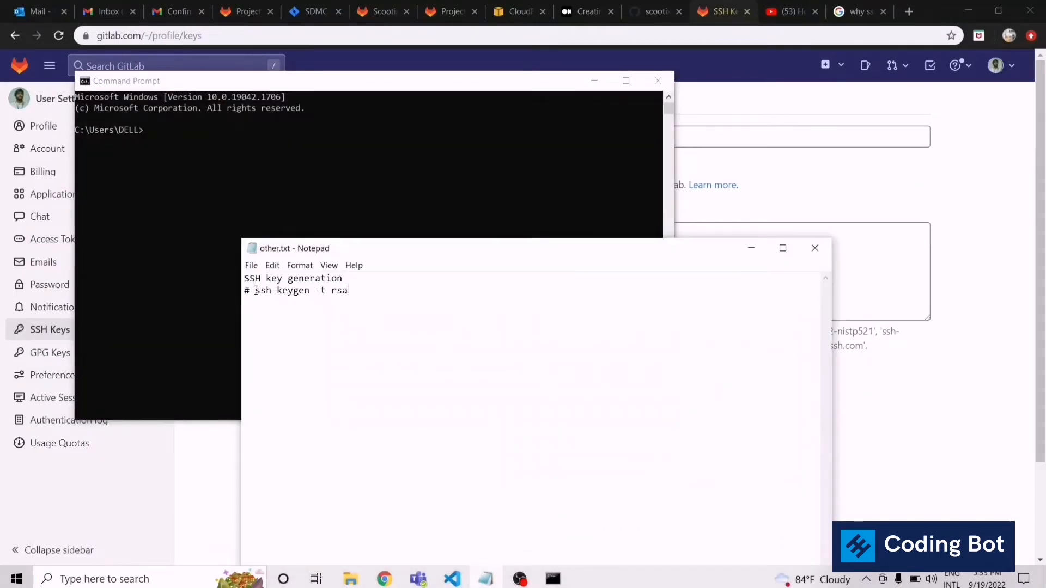
Select the 'ssh-keygen -t rsa' command in the notes to paste it at the prompt
{"action": "double_click", "coordinate": [281, 290]}
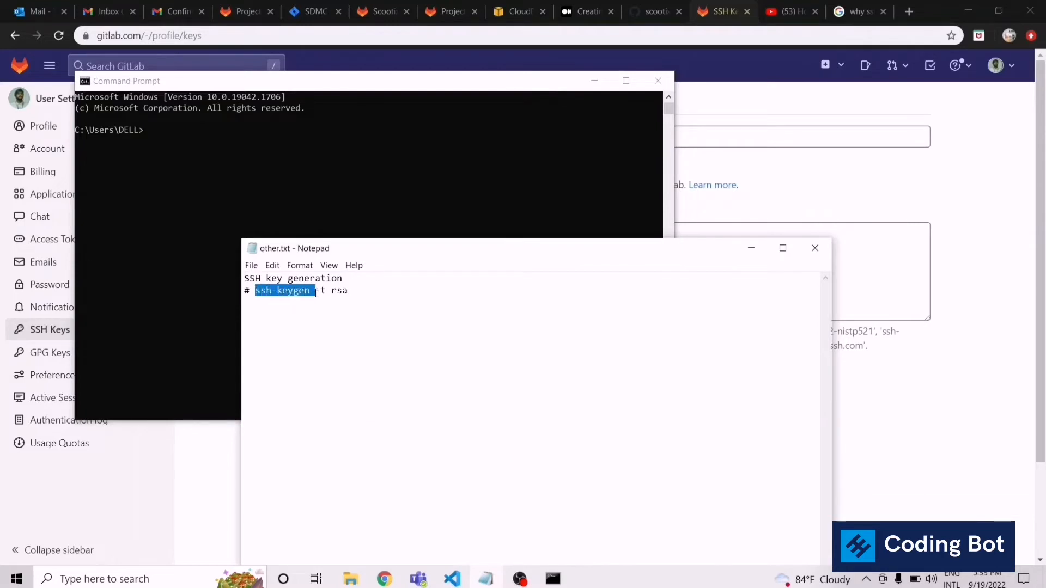
{"action": "left_click_drag", "start_coordinate": [311, 290], "coordinate": [348, 290]}
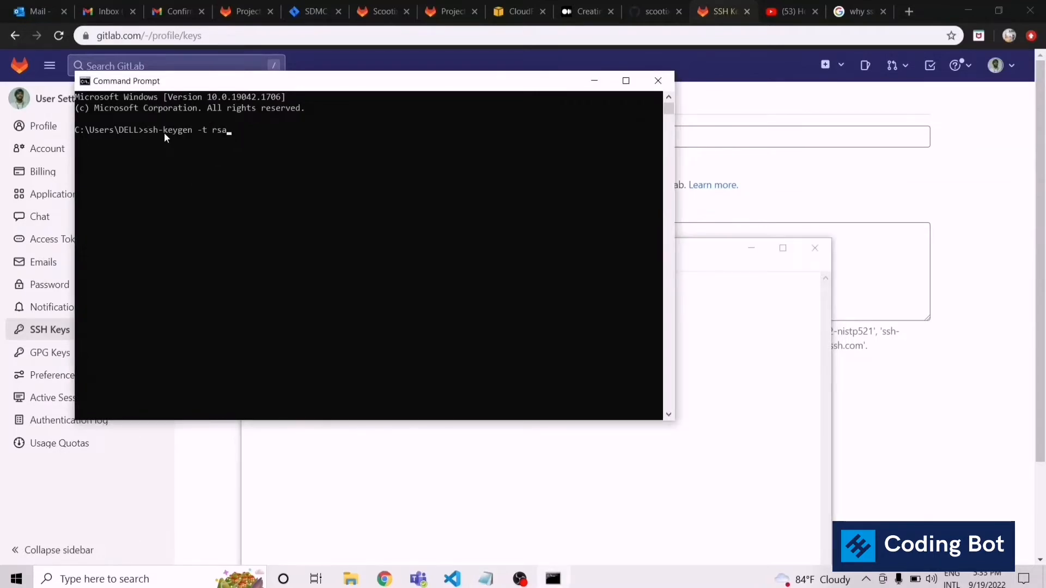
{"action": "mouse_move", "coordinate": [290, 135]}
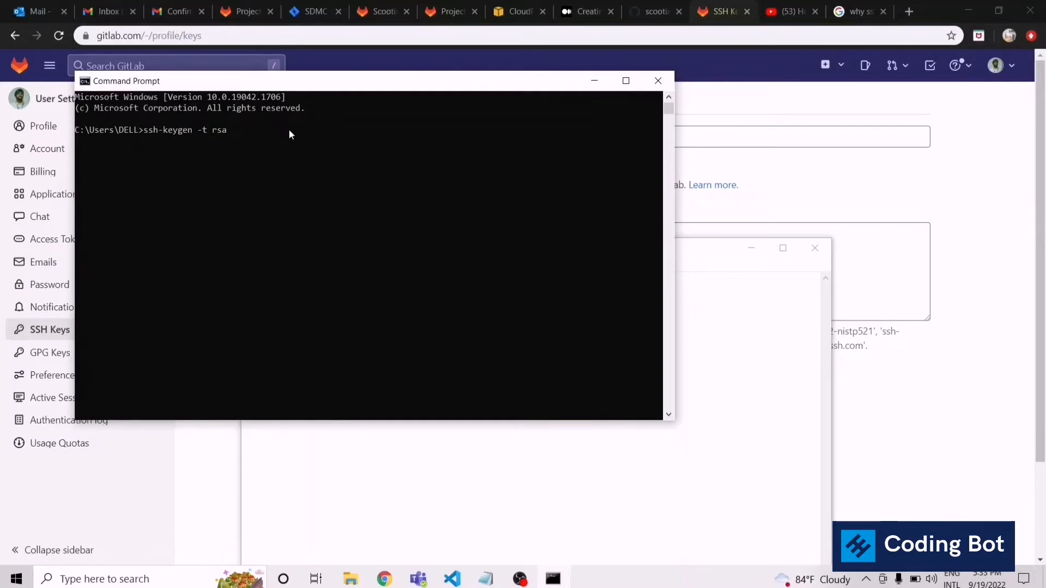
Run ssh-keygen, accepting the default file location and an empty passphrase to produce id_rsa and id_rsa.pub
{"action": "key", "text": "enter"}
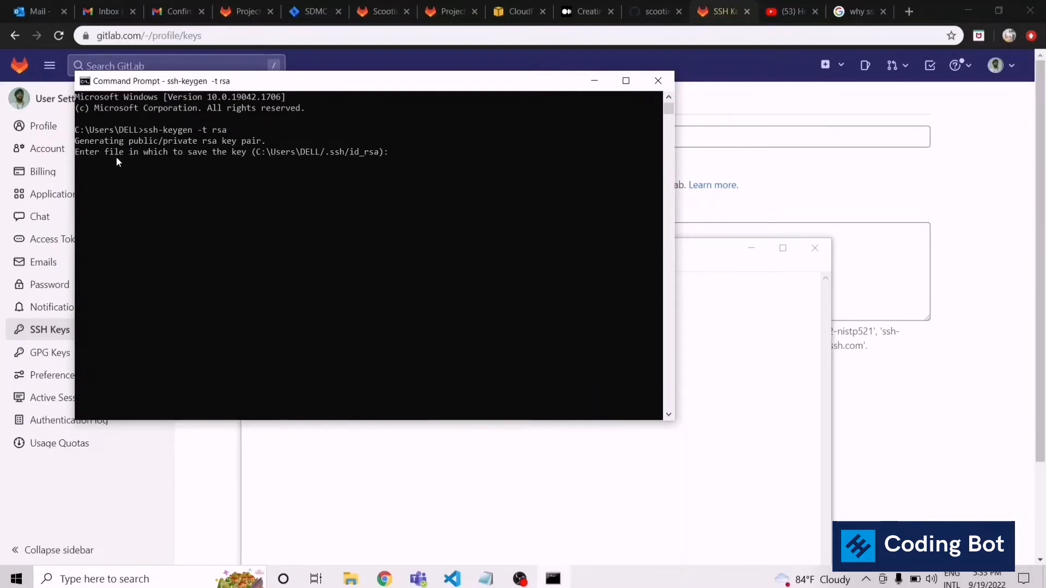
{"action": "mouse_move", "coordinate": [209, 166]}
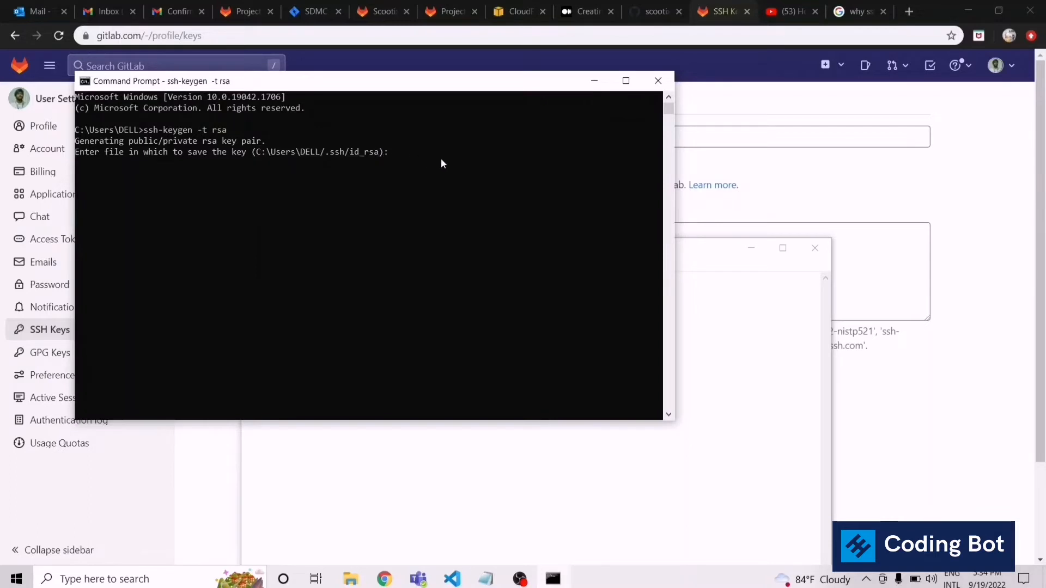
{"action": "key", "text": "enter"}
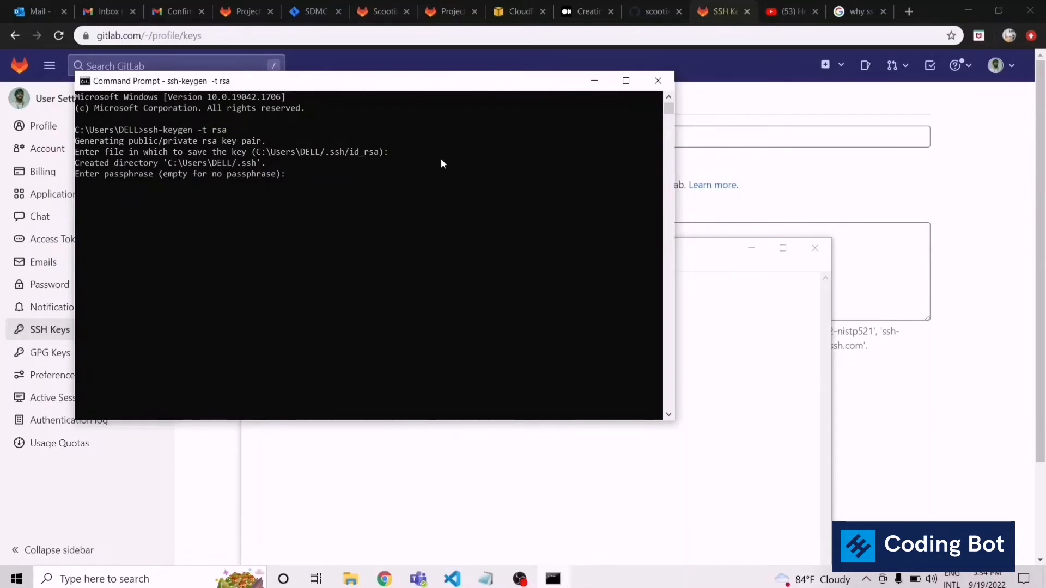
{"action": "key", "text": "enter"}
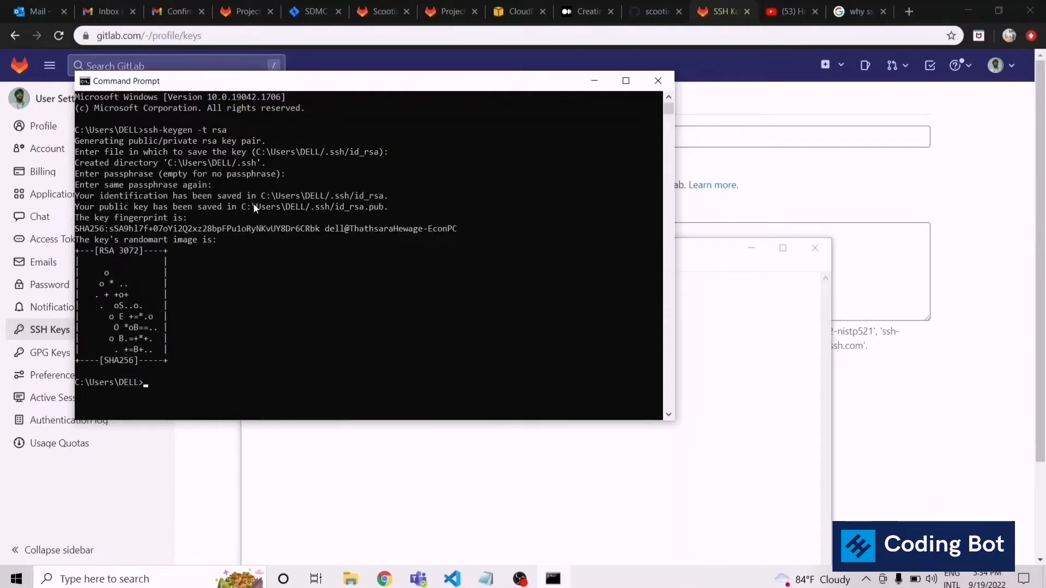
{"action": "mouse_move", "coordinate": [228, 221]}
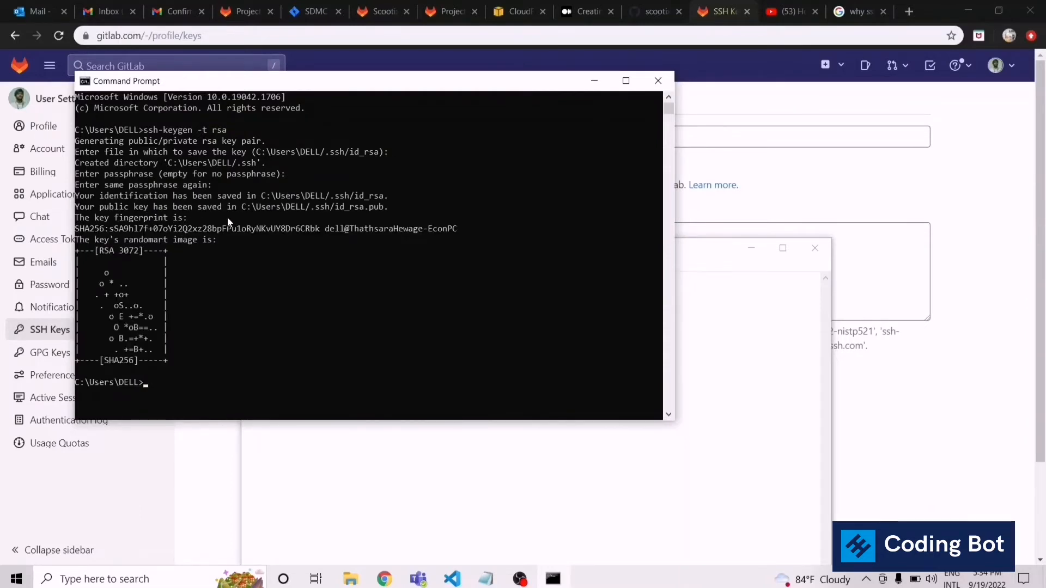
{"action": "double_click", "coordinate": [314, 206]}
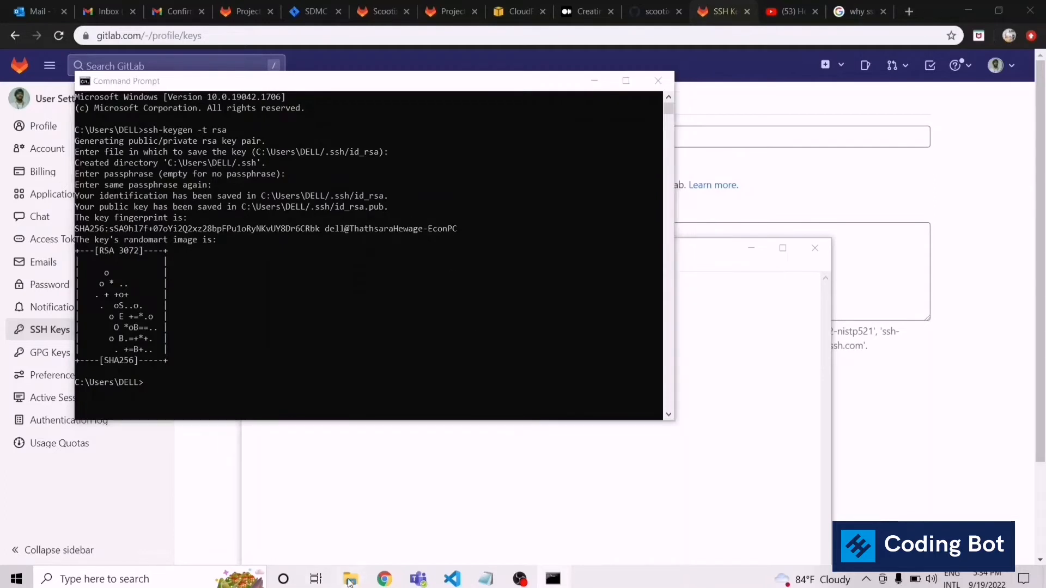
Browse to C:\Users\DELL\.ssh in File Explorer and start opening id_rsa.pub
{"action": "left_click", "coordinate": [350, 579]}
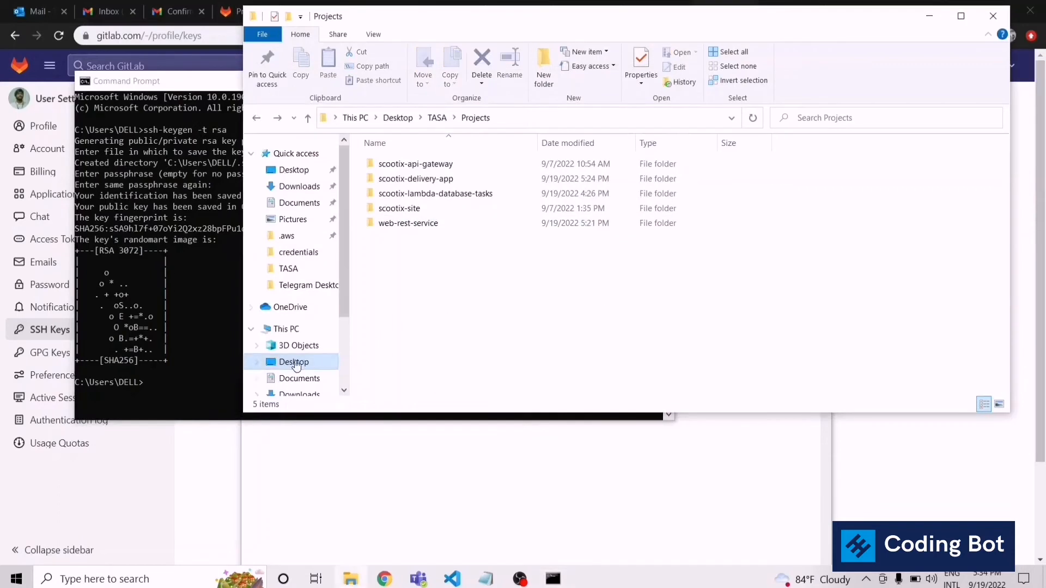
{"action": "left_click", "coordinate": [291, 367]}
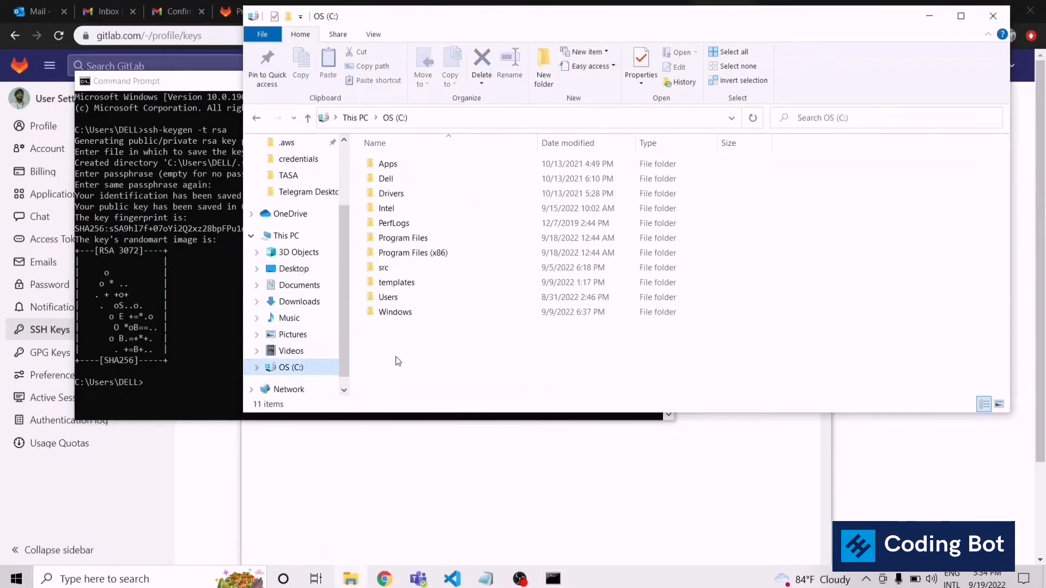
{"action": "double_click", "coordinate": [387, 296]}
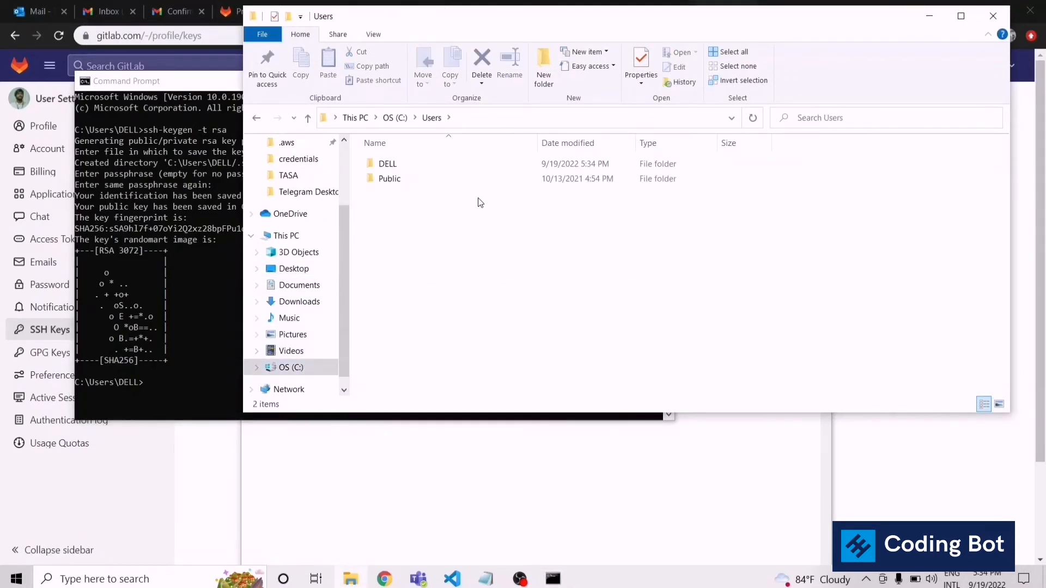
{"action": "double_click", "coordinate": [388, 163]}
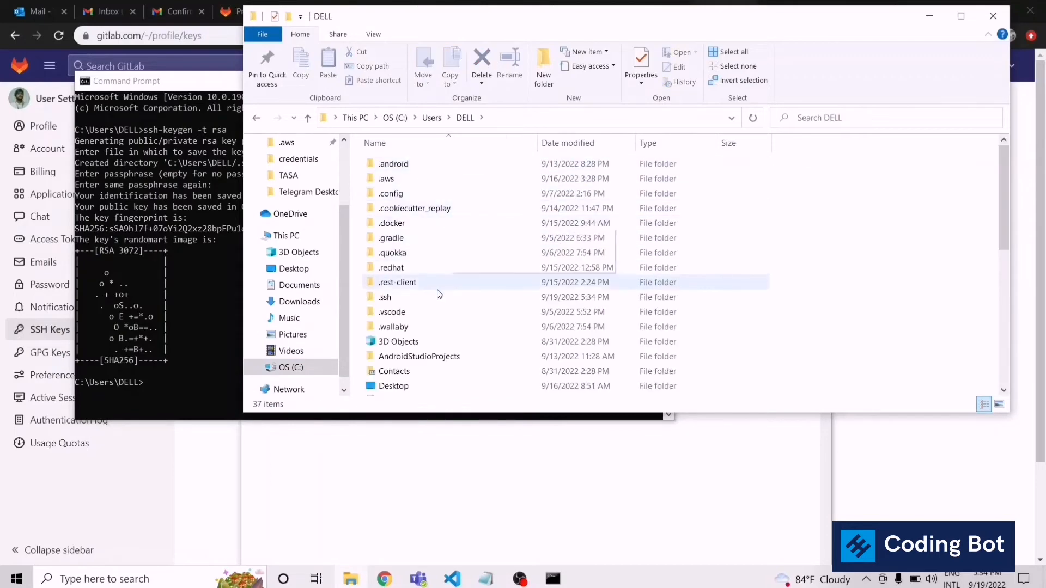
{"action": "double_click", "coordinate": [384, 296]}
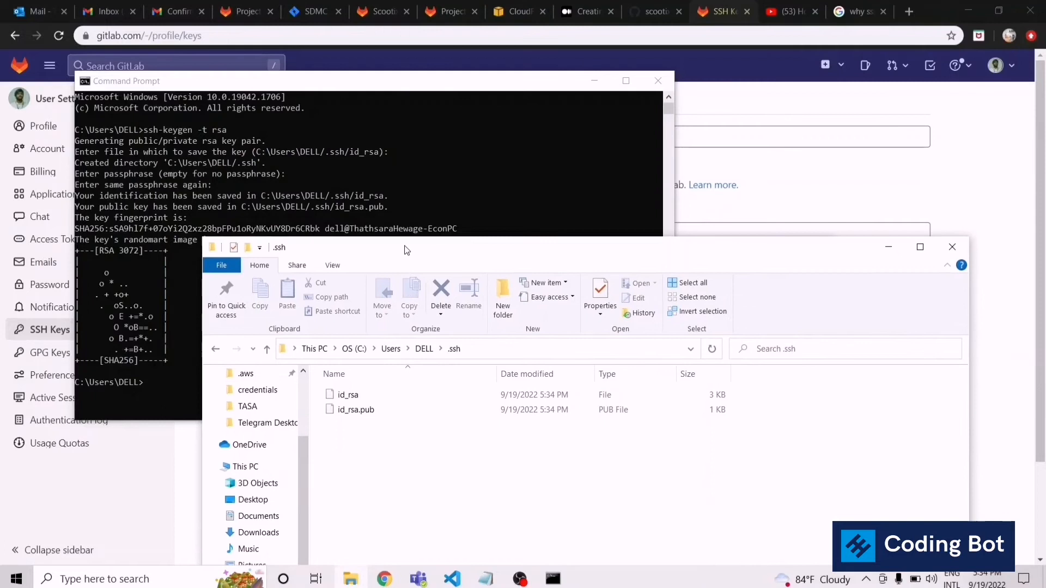
{"action": "mouse_move", "coordinate": [3, 437]}
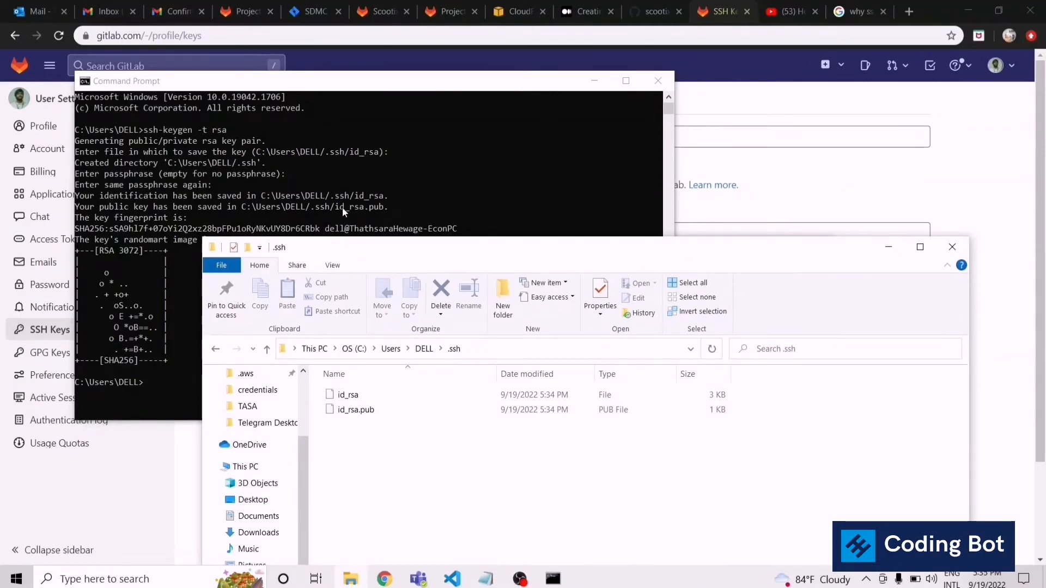
{"action": "double_click", "coordinate": [355, 410]}
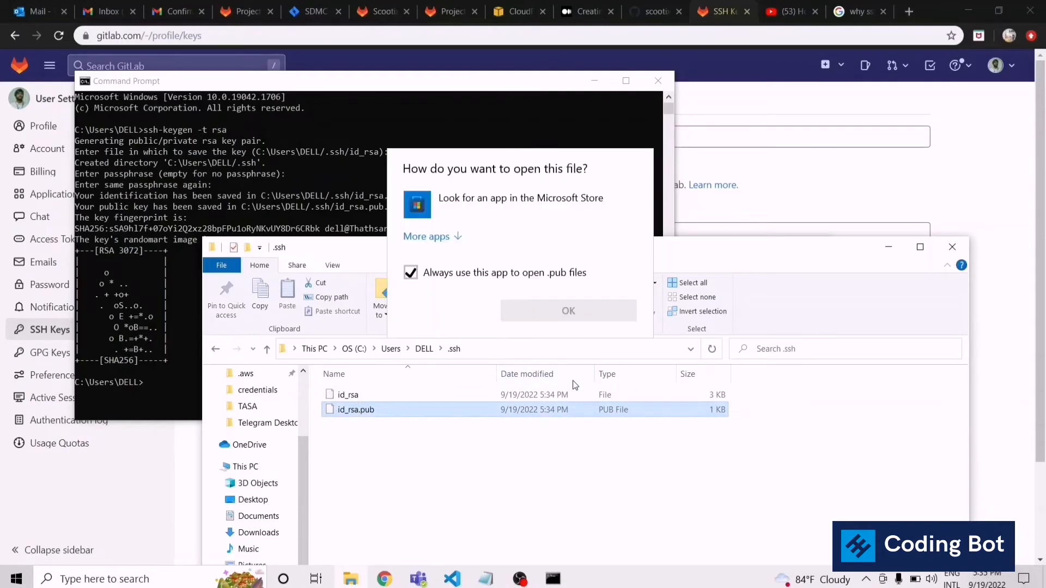
Open id_rsa.pub with Notepad and select its whole public key line for copying
{"action": "left_click", "coordinate": [427, 236]}
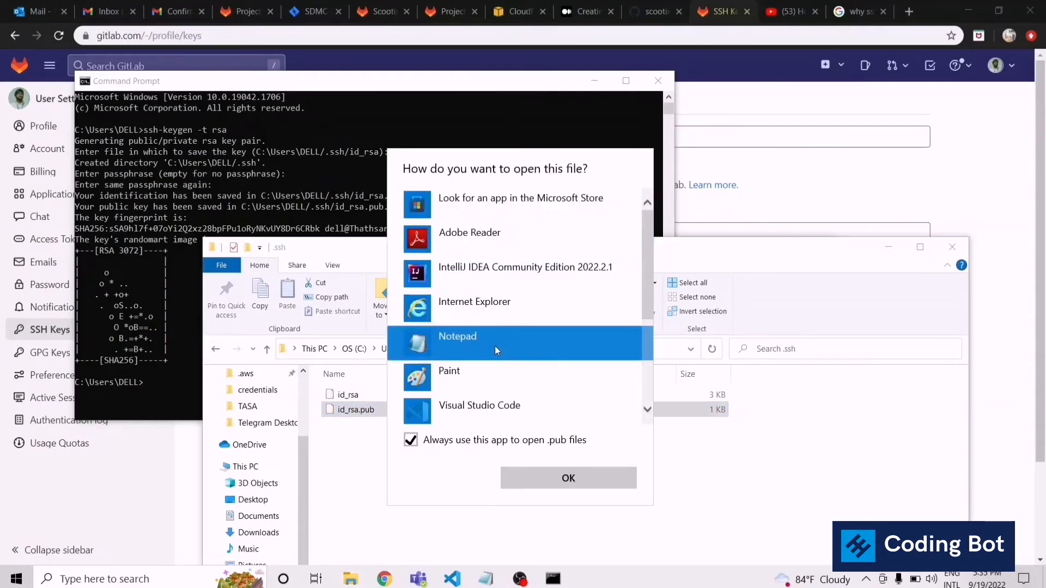
{"action": "left_click", "coordinate": [568, 477]}
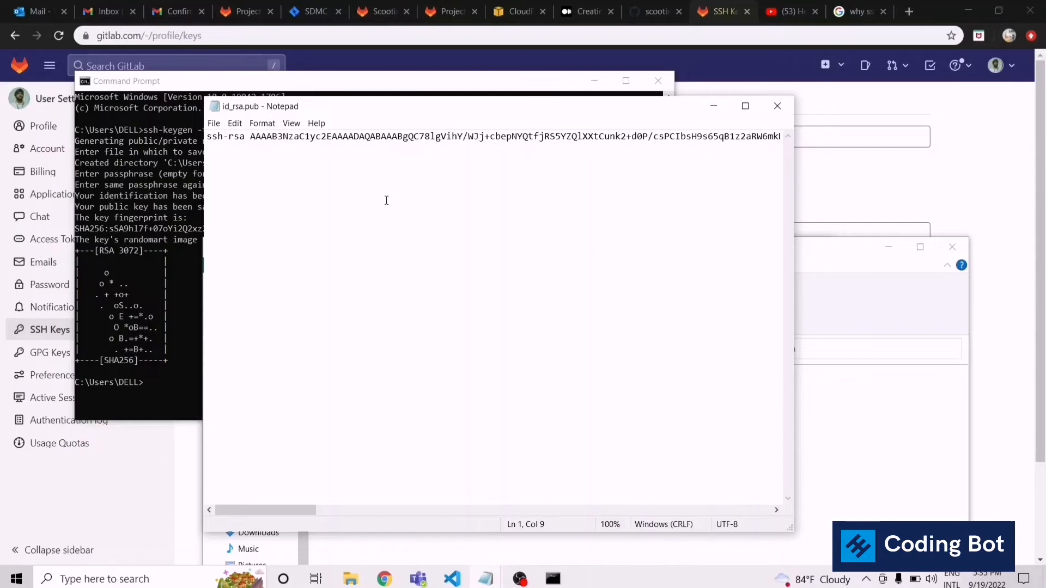
{"action": "left_click_drag", "start_coordinate": [252, 136], "coordinate": [578, 136]}
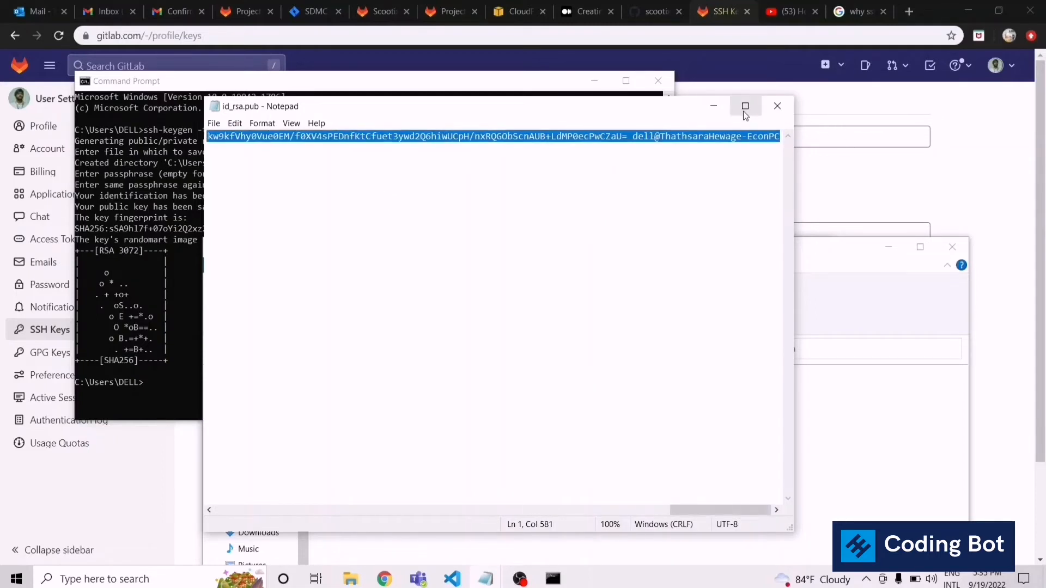
{"action": "left_click", "coordinate": [745, 106]}
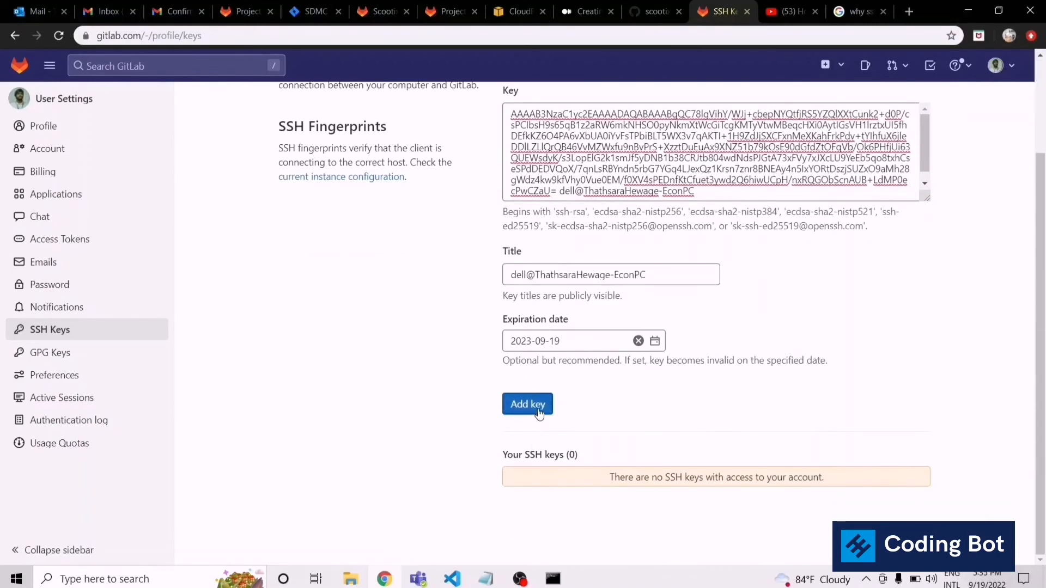
Submit the pasted key with the 2023-09-19 expiry and confirm; GitLab rejects it as invalid
{"action": "left_click", "coordinate": [527, 403]}
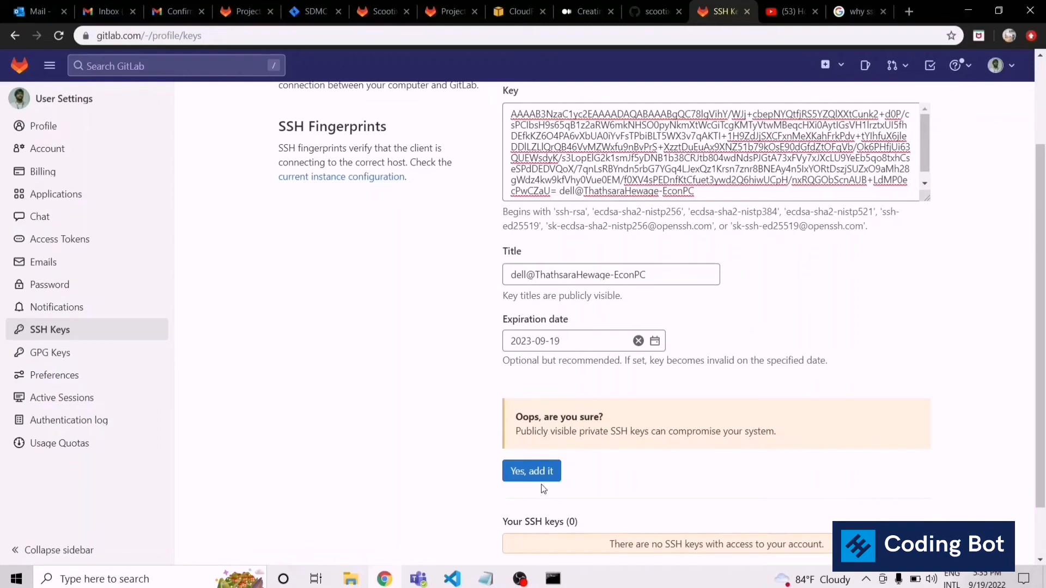
{"action": "left_click", "coordinate": [531, 470]}
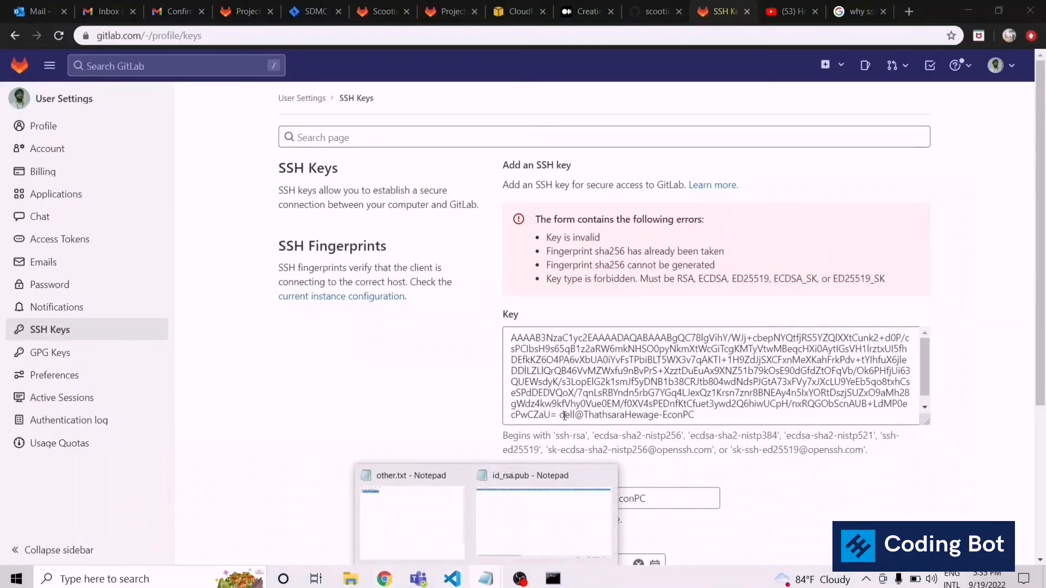
Recopy the full key including the ssh-rsa prefix from Notepad and submit it, adding dell@ThathsaraHewage-EconPC
{"action": "left_click", "coordinate": [412, 475]}
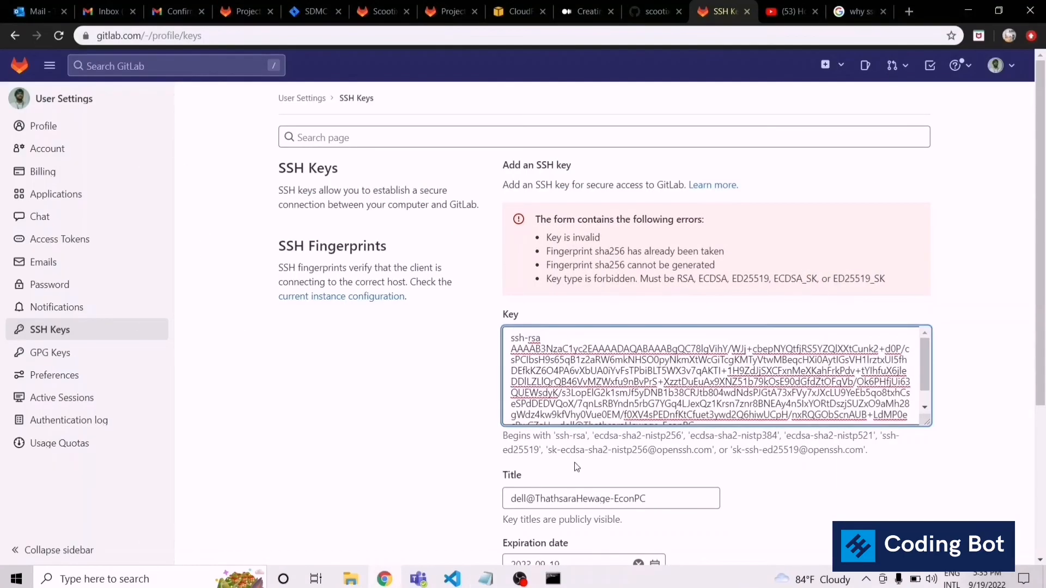
{"action": "left_click", "coordinate": [544, 338]}
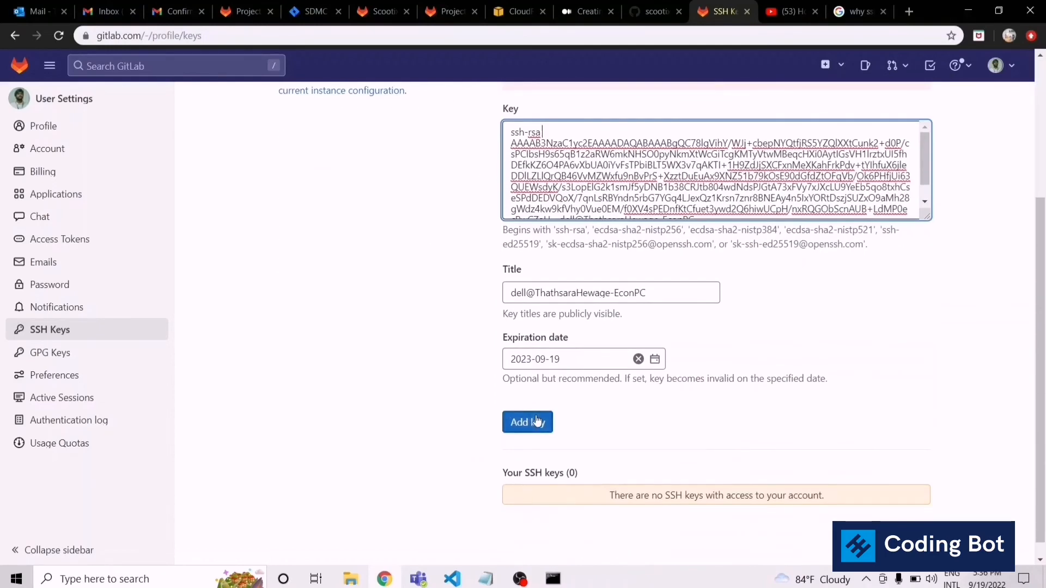
{"action": "left_click", "coordinate": [528, 421]}
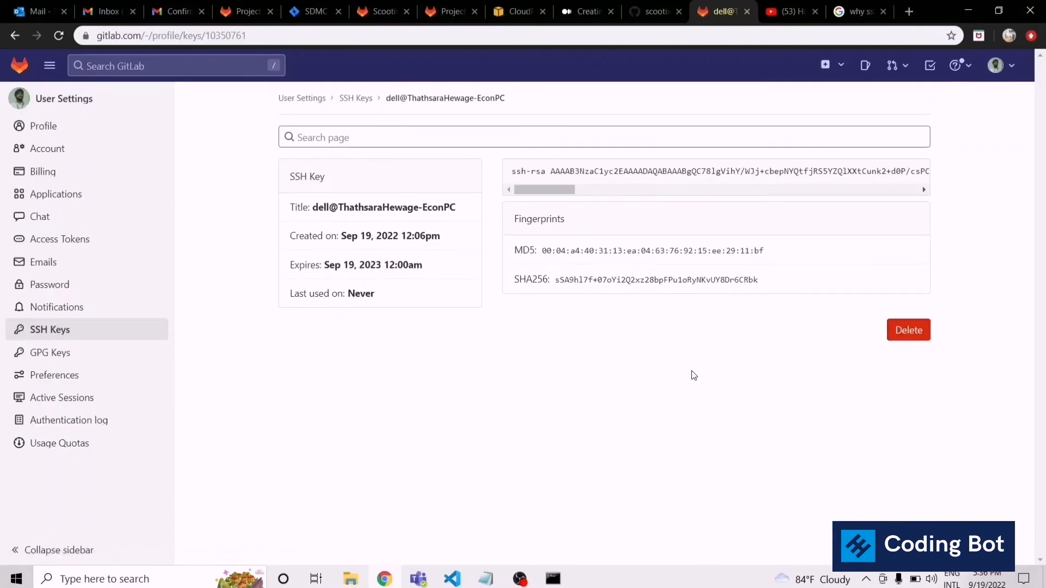
{"action": "mouse_move", "coordinate": [567, 325]}
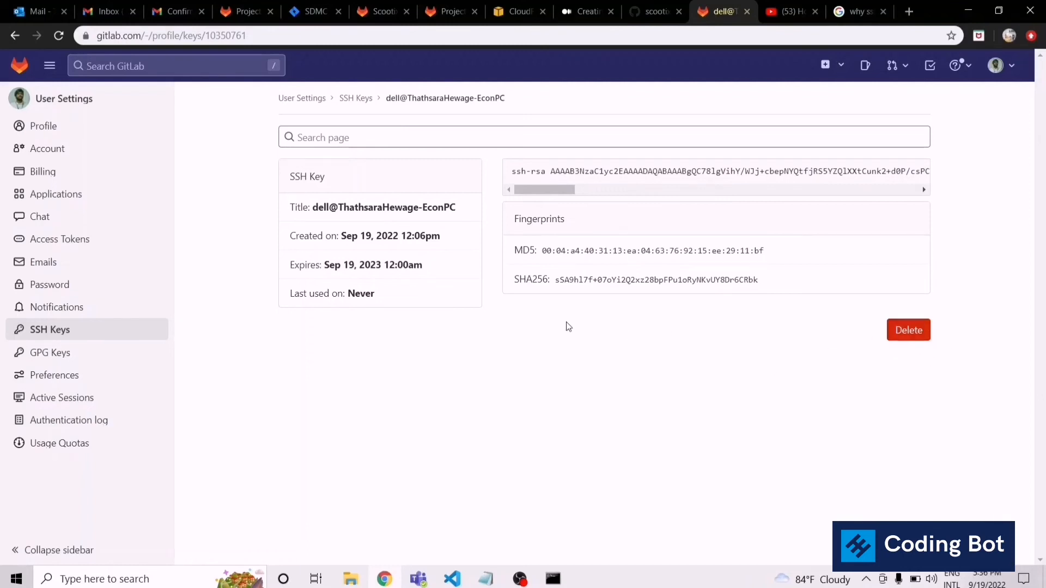
{"action": "mouse_move", "coordinate": [617, 336]}
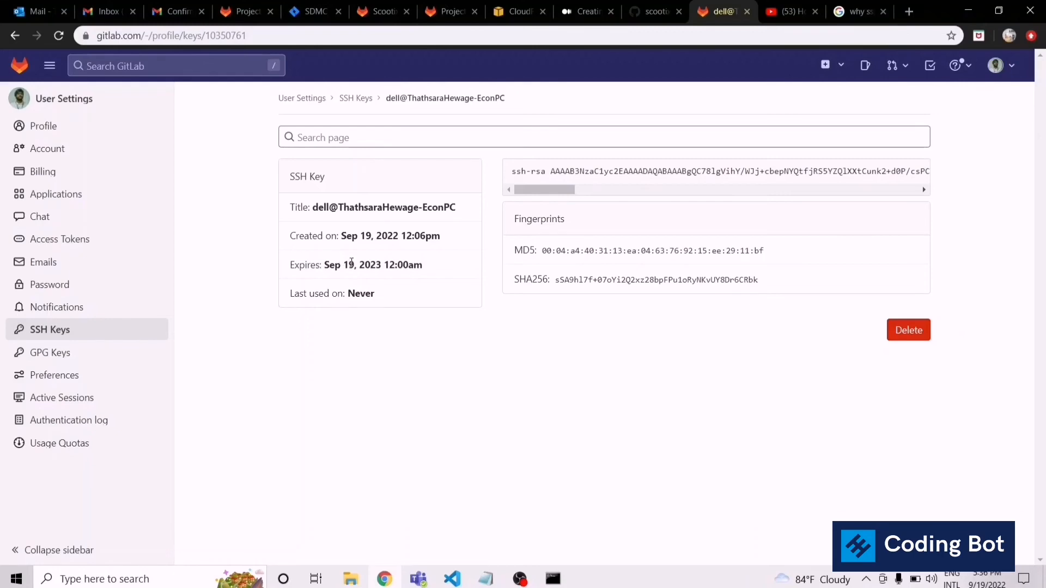
{"action": "mouse_move", "coordinate": [326, 266]}
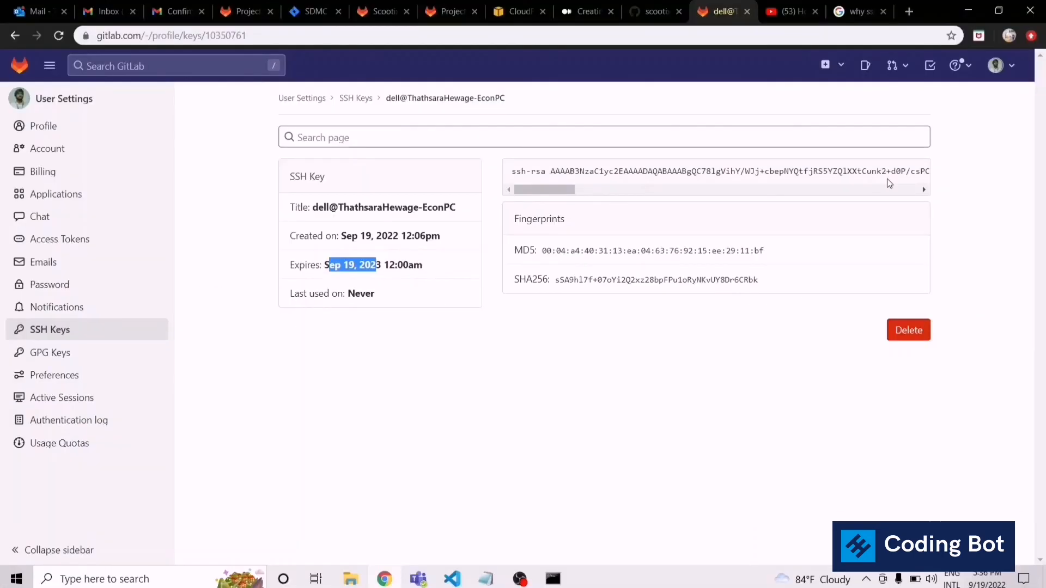
{"action": "mouse_move", "coordinate": [451, 291]}
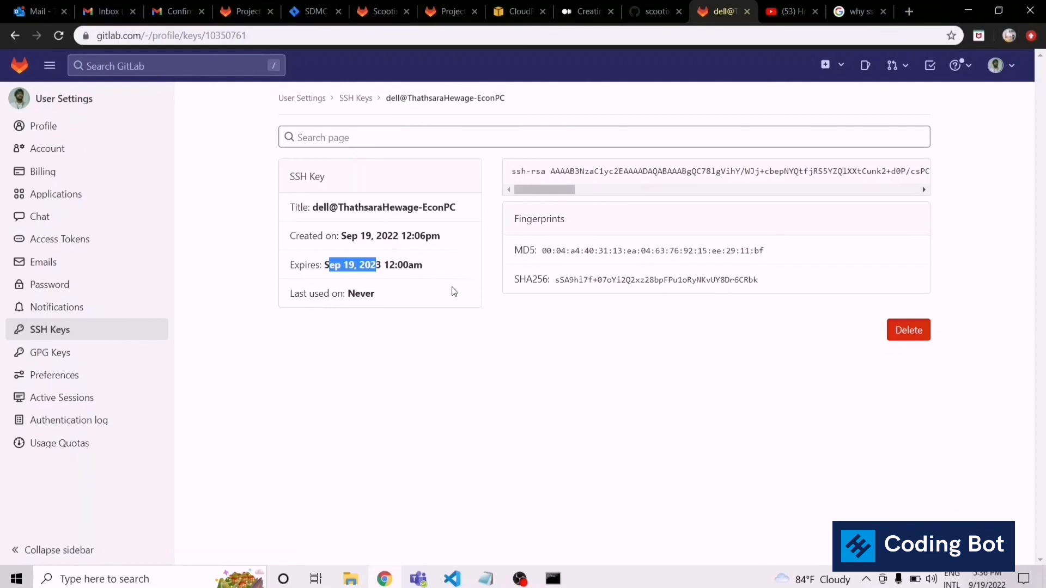